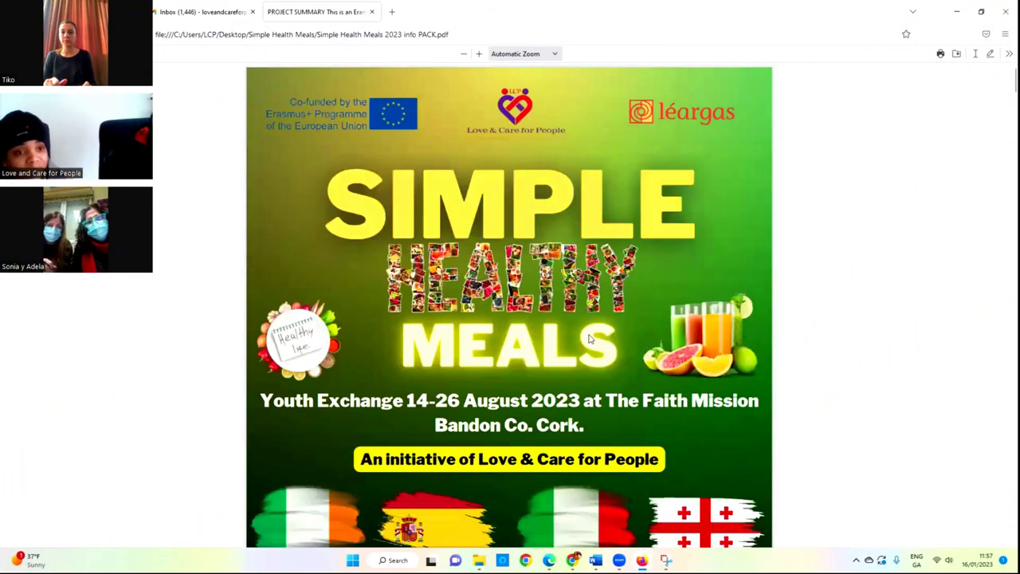
mouse_move(470, 112)
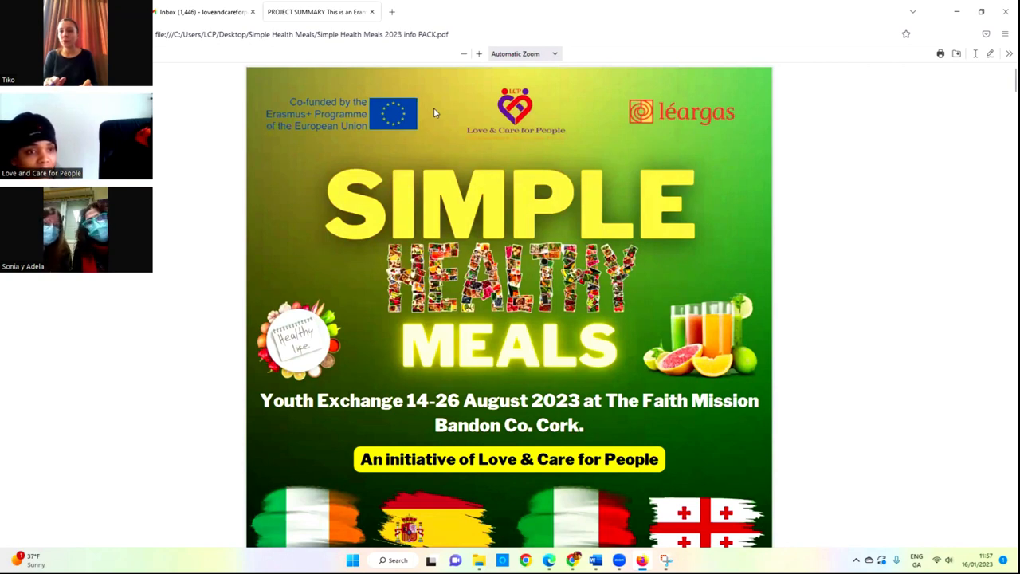
mouse_move(402, 134)
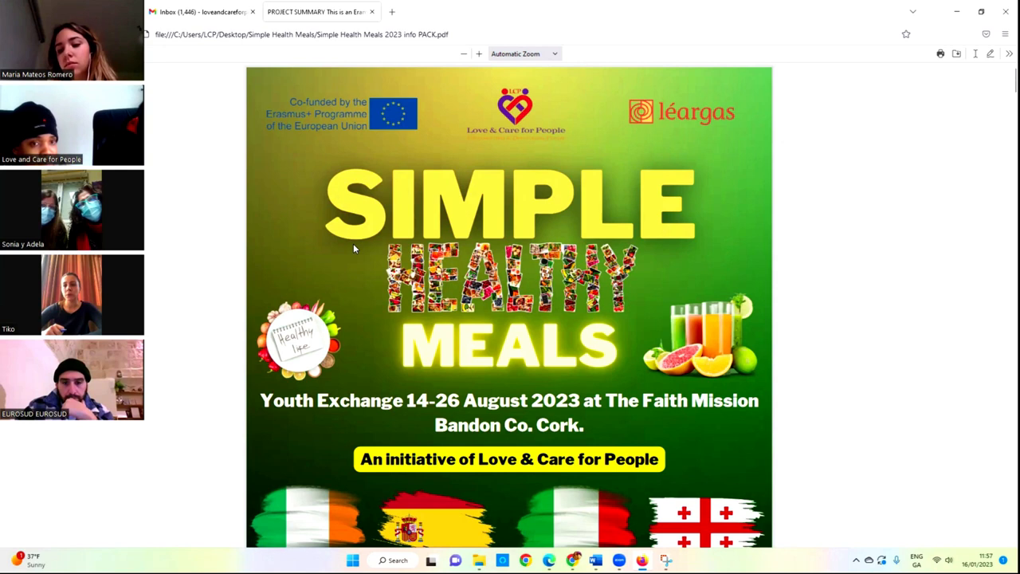
mouse_move(296, 247)
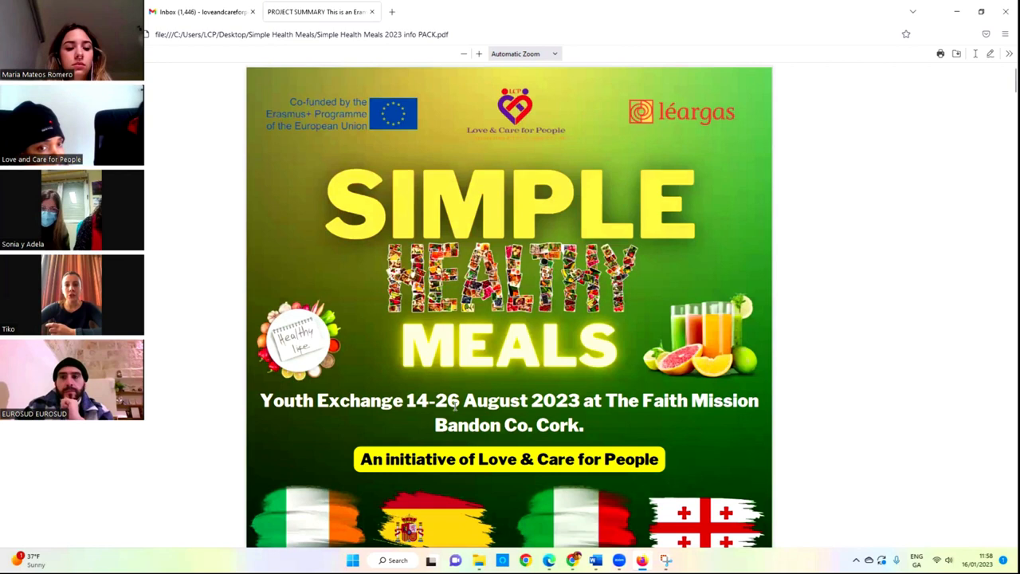
mouse_move(510, 342)
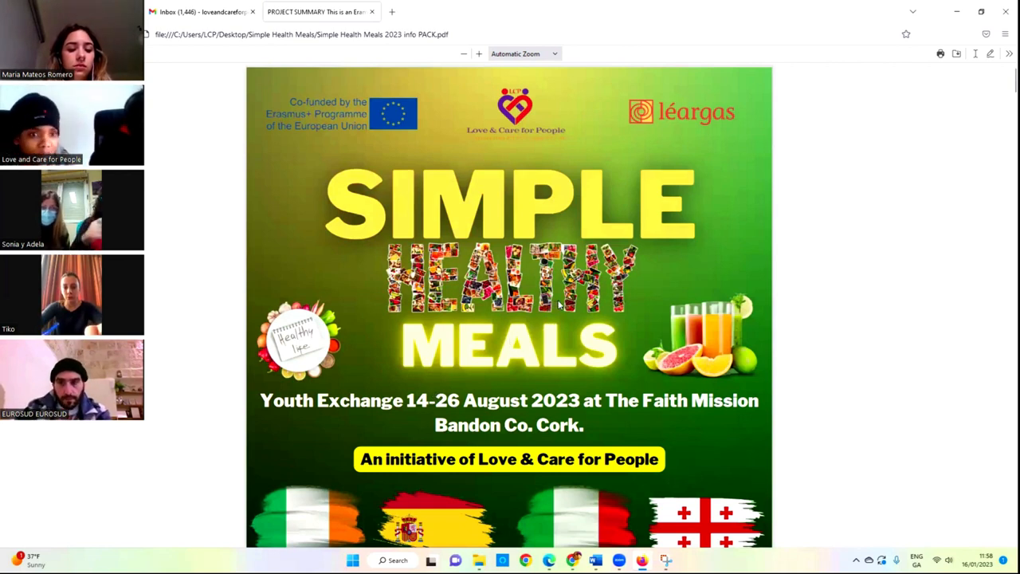
Skim the info-pack PDF, then search Windows for the Snipping Tool app
scroll(down, 3)
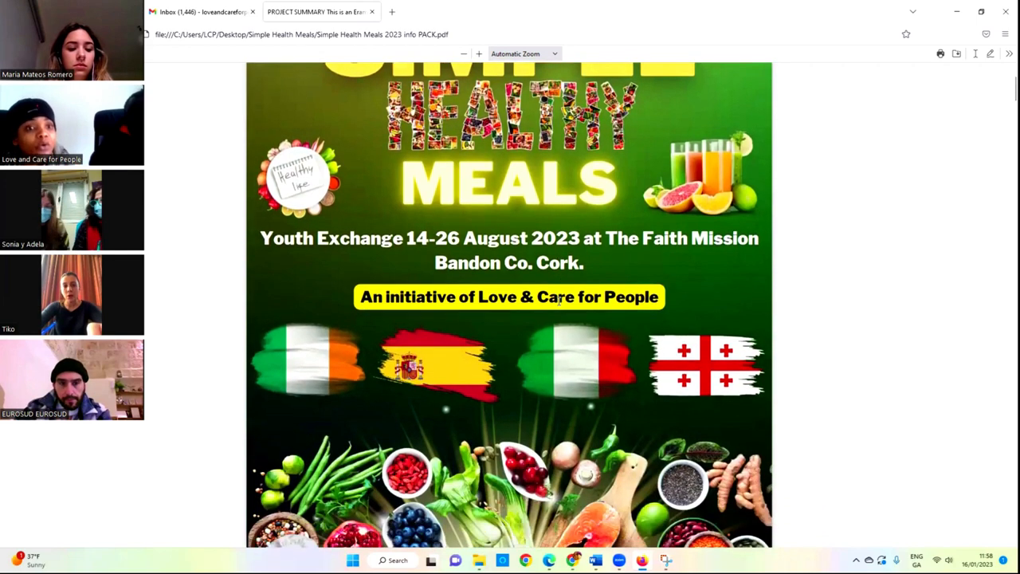
scroll(up, 3)
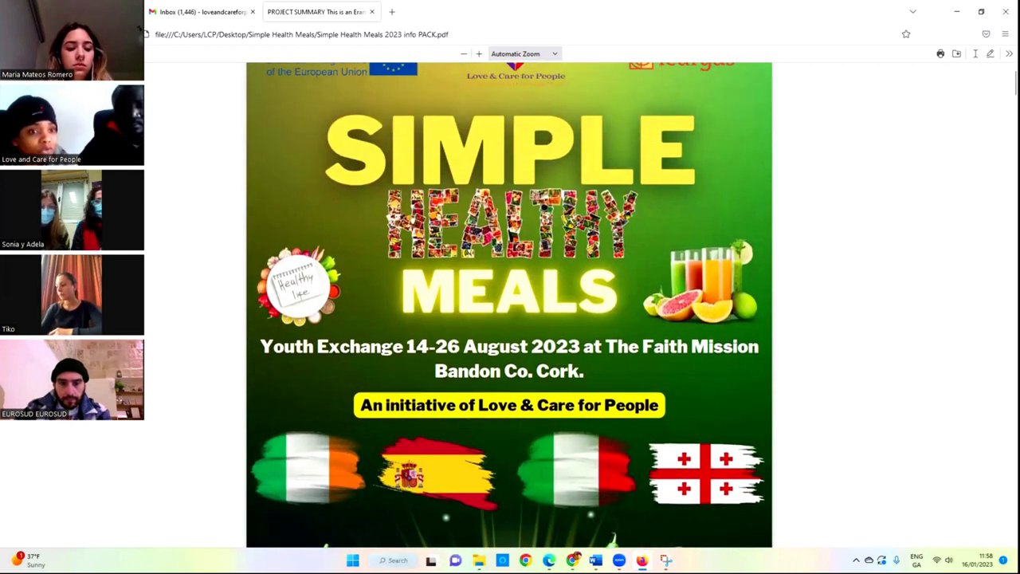
click(395, 560)
text(s)
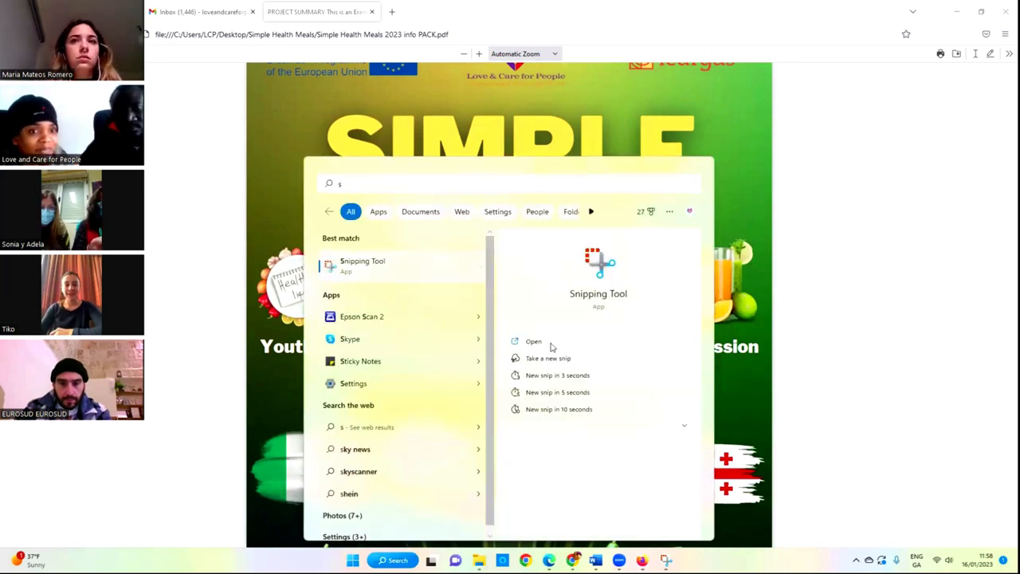
Launch Snipping Tool and capture the call screen showing the Simple Healthy Meals cover page
click(532, 341)
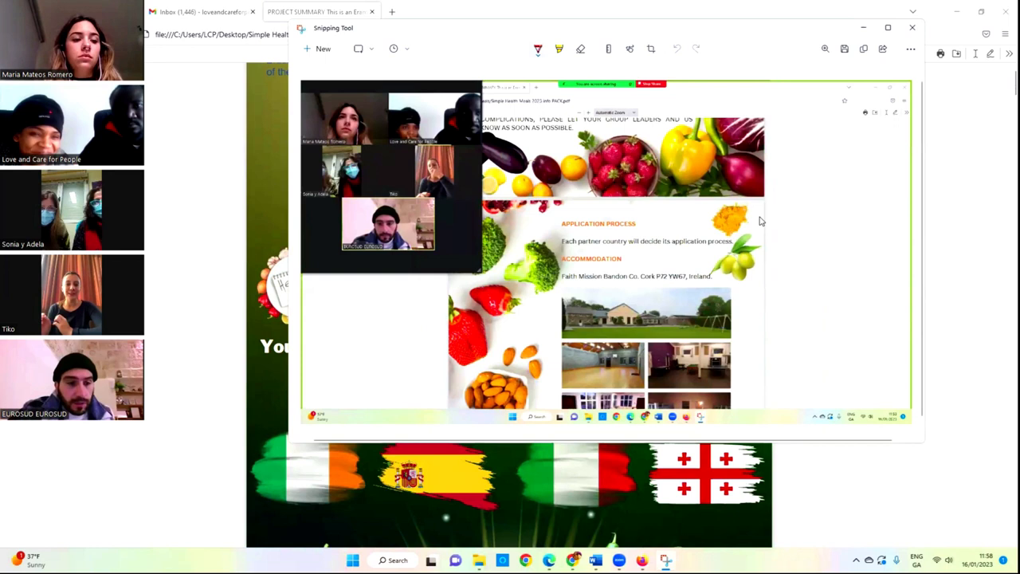
mouse_move(357, 97)
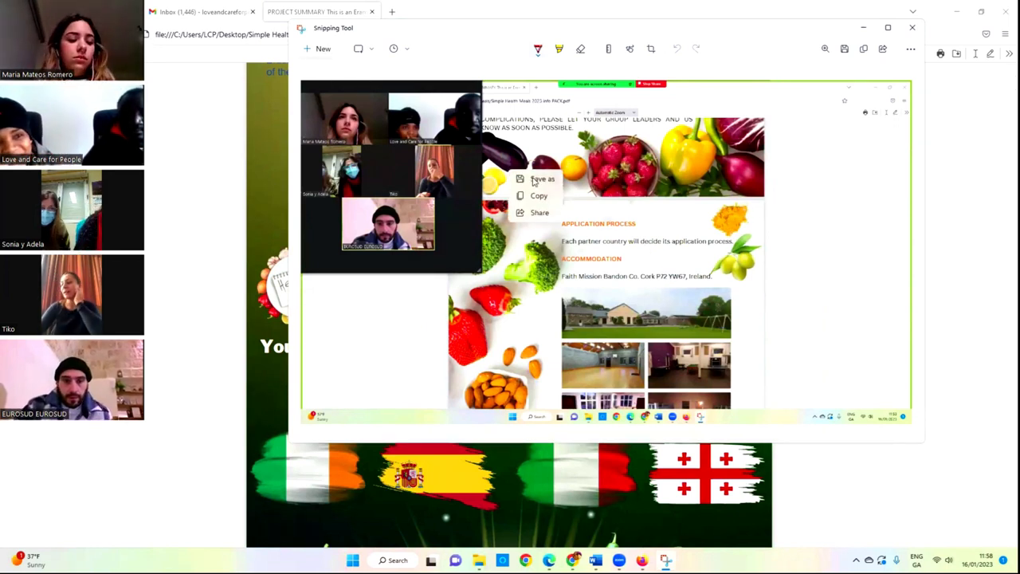
click(768, 259)
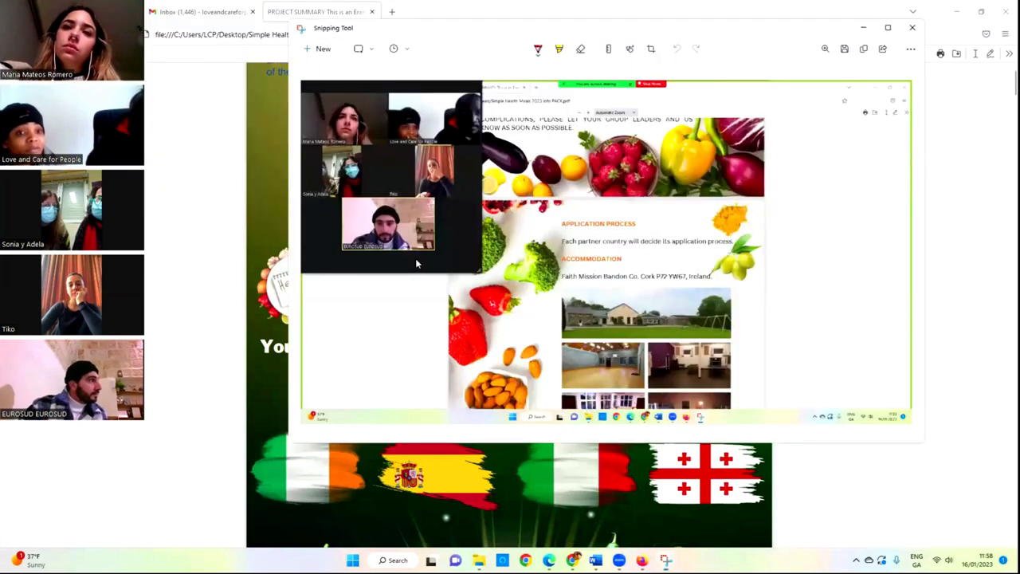
scroll(up, 3)
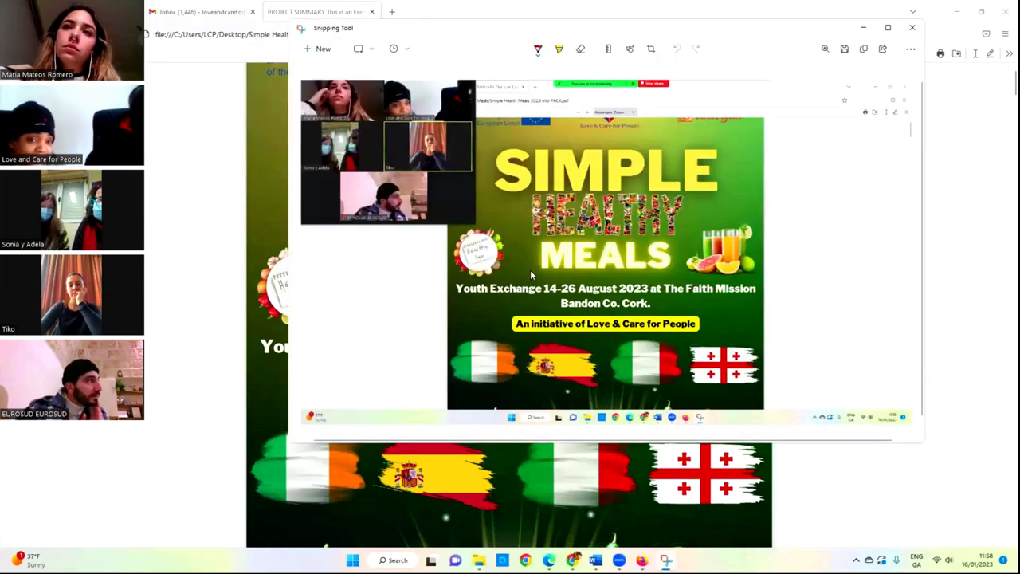
mouse_move(538, 240)
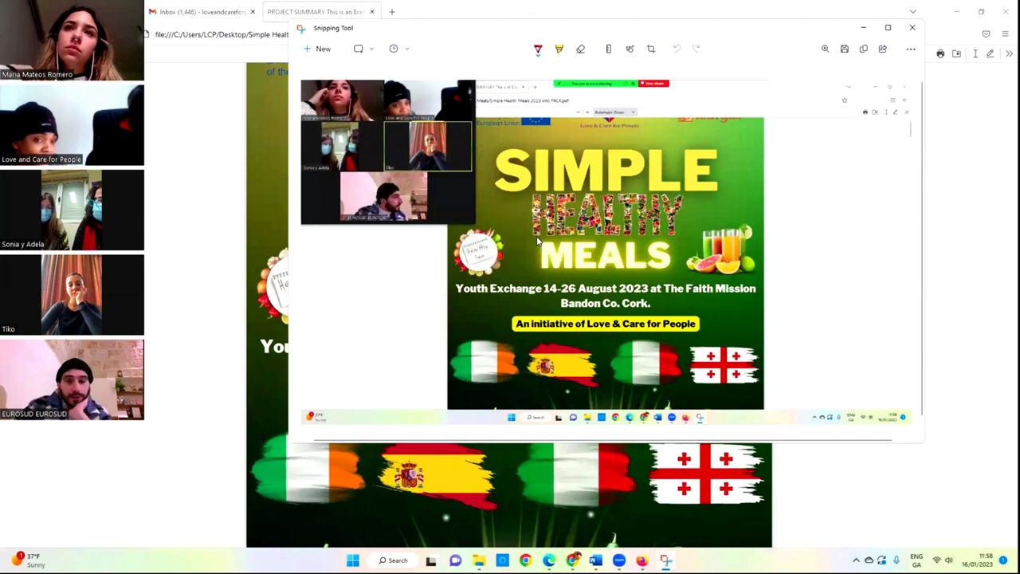
Save the meeting screenshot as a PNG to the Desktop with the default name
click(844, 48)
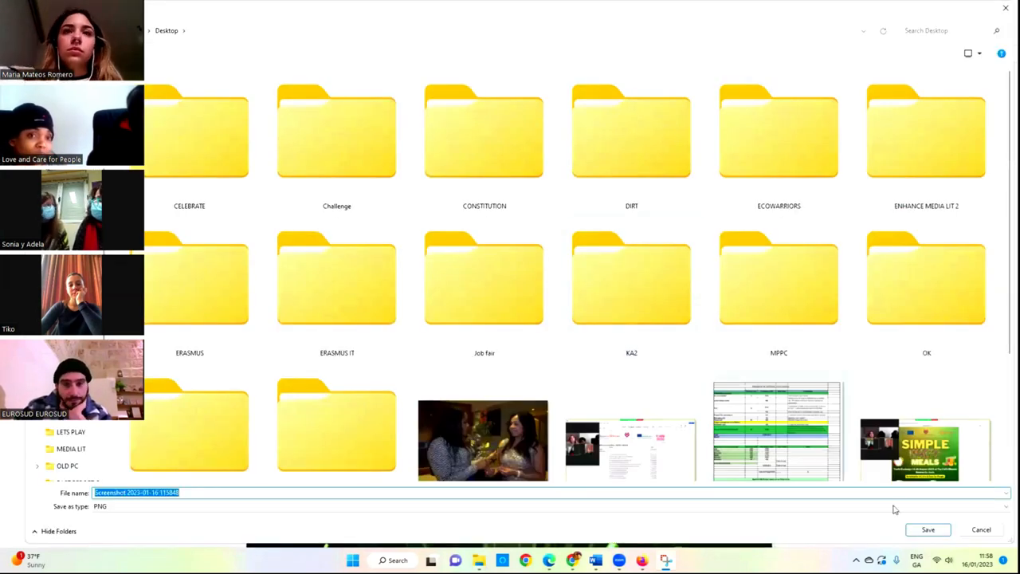
click(928, 529)
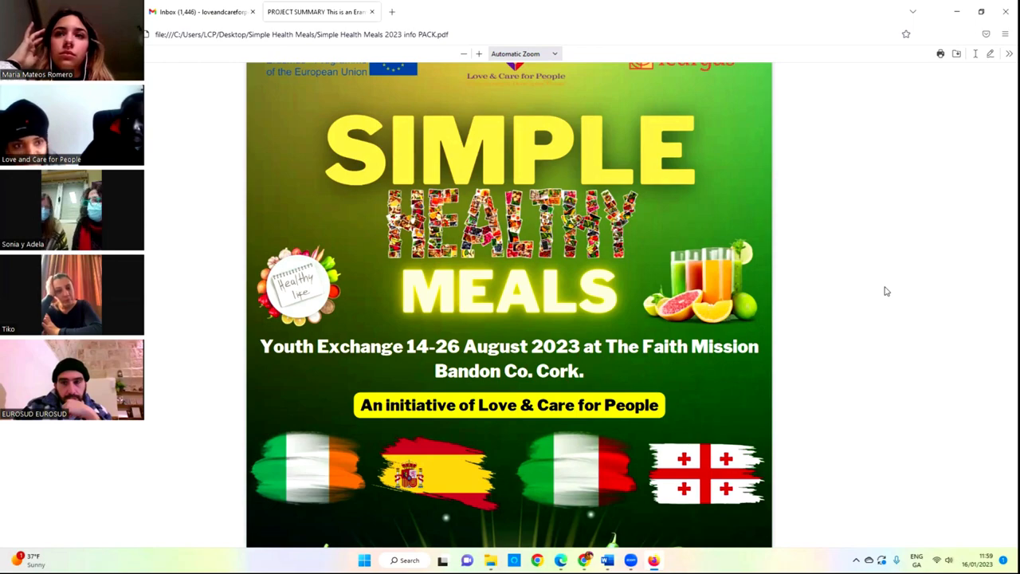
Switch from the PDF to the Simple Healthy Meals project timeline document in Word
scroll(down, 3)
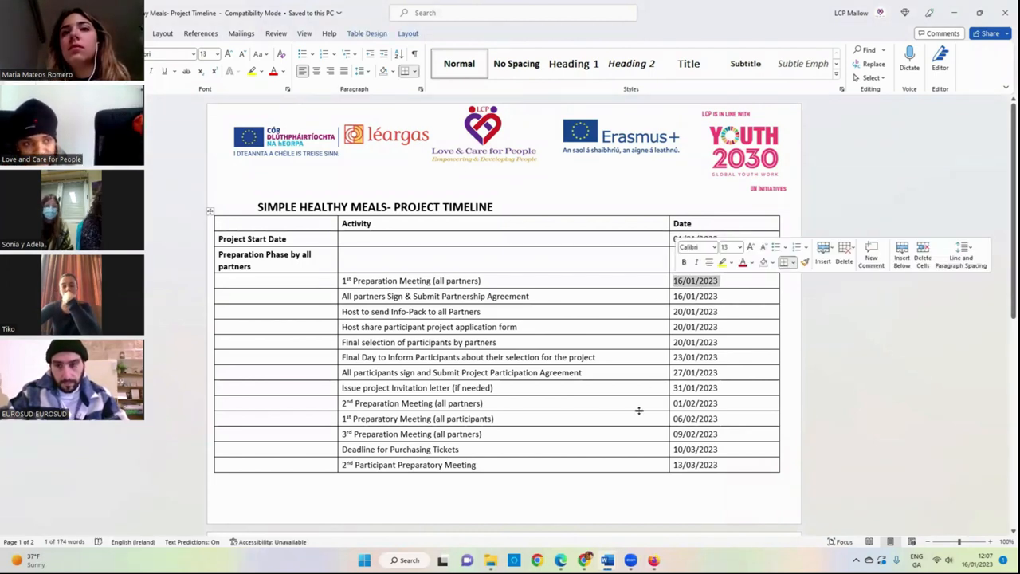
scroll(down, 3)
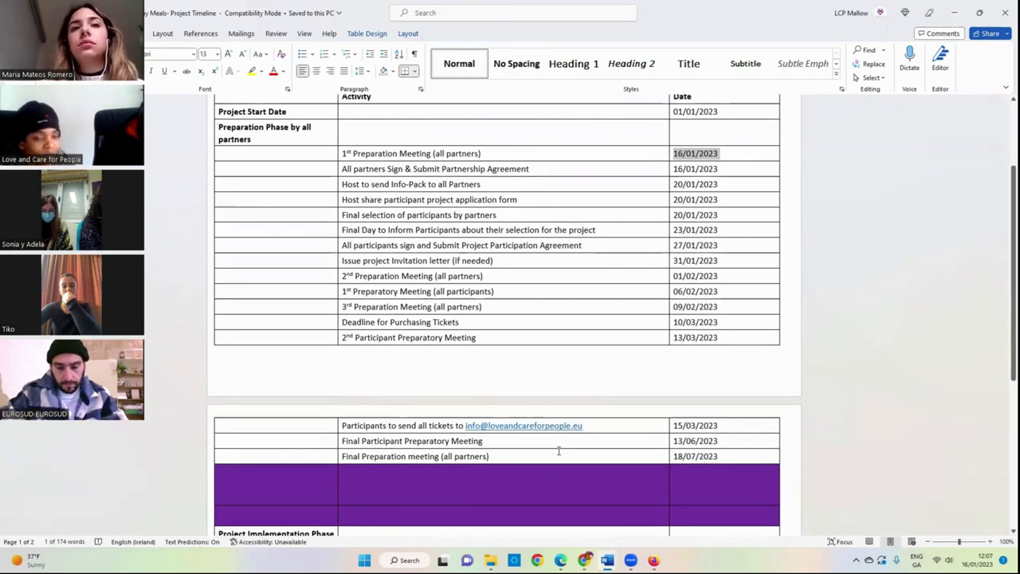
scroll(down, 3)
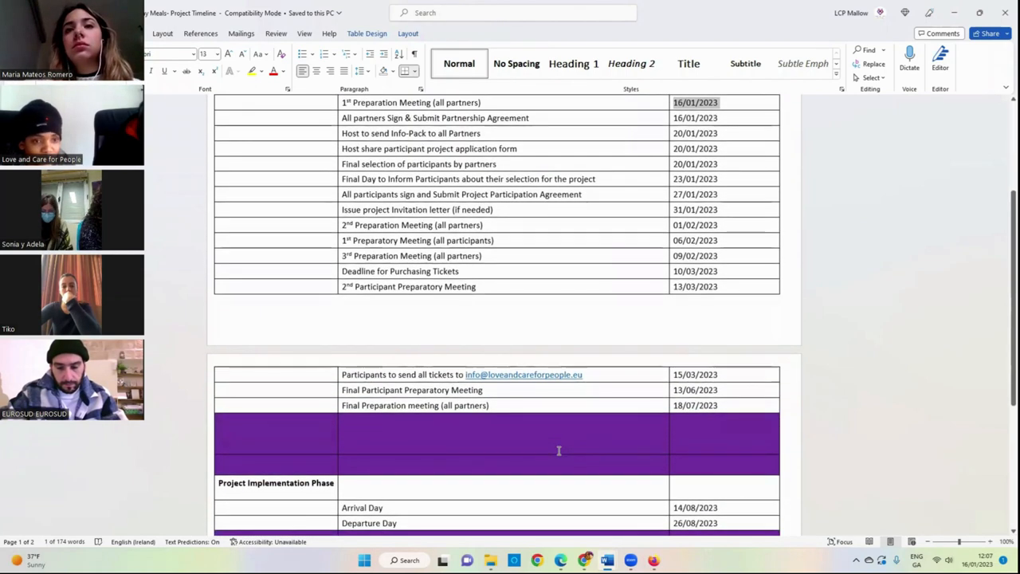
scroll(up, 3)
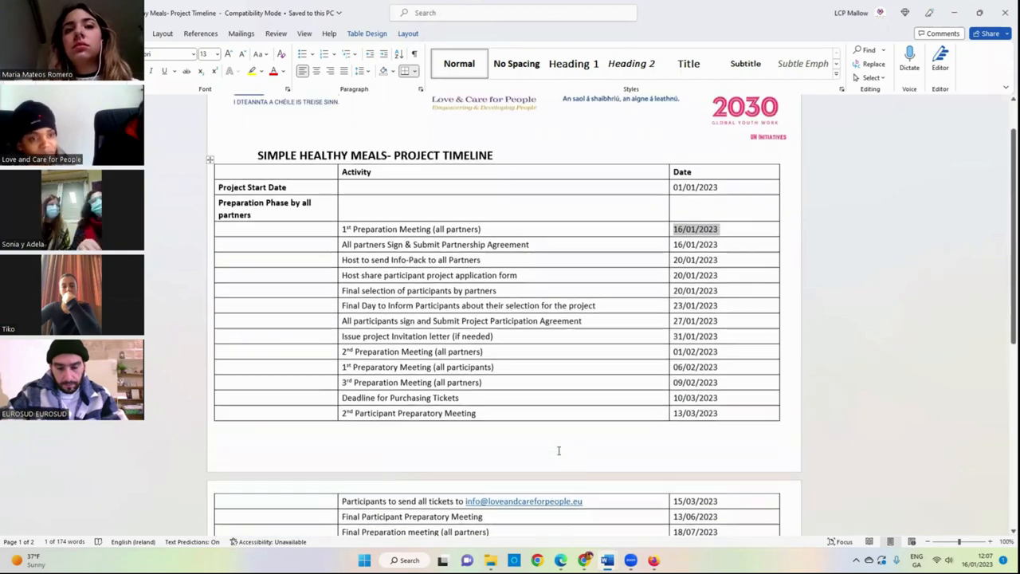
scroll(down, 3)
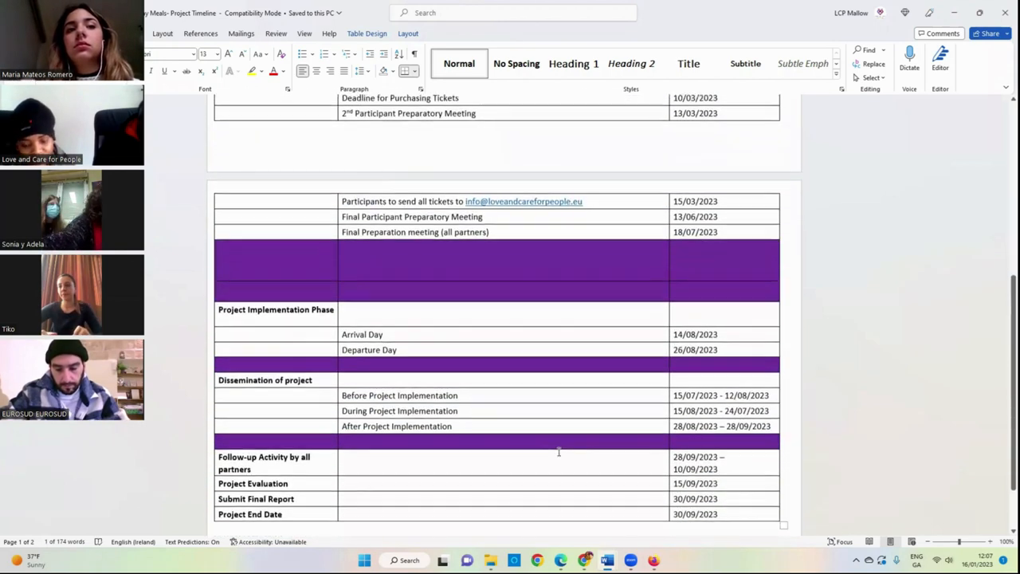
scroll(down, 3)
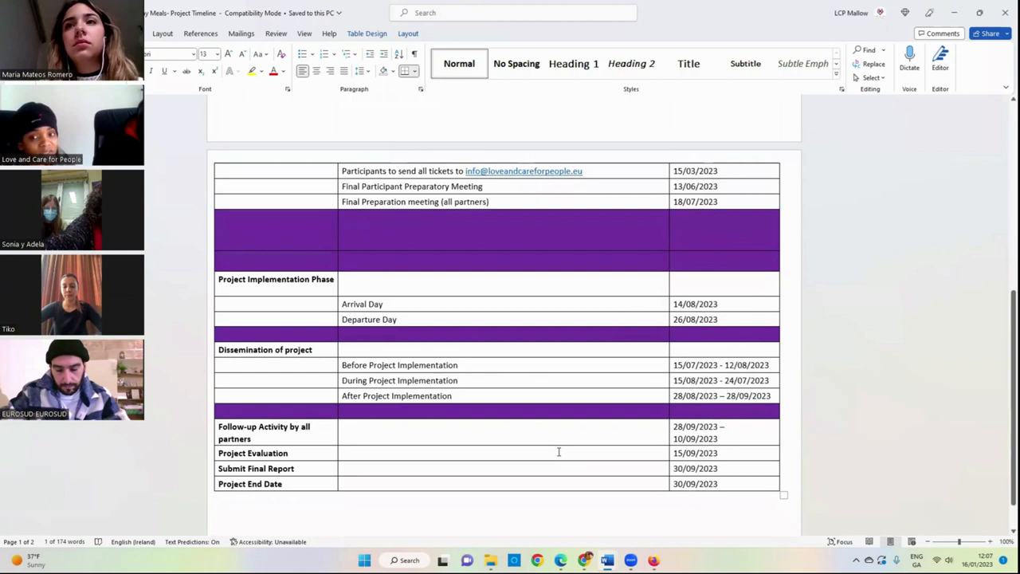
scroll(down, 3)
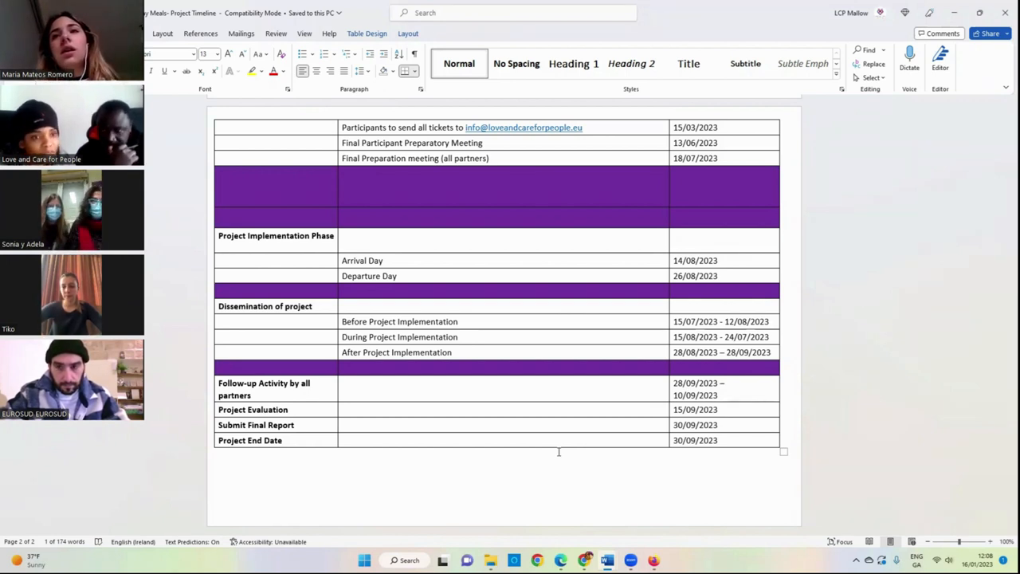
scroll(up, 3)
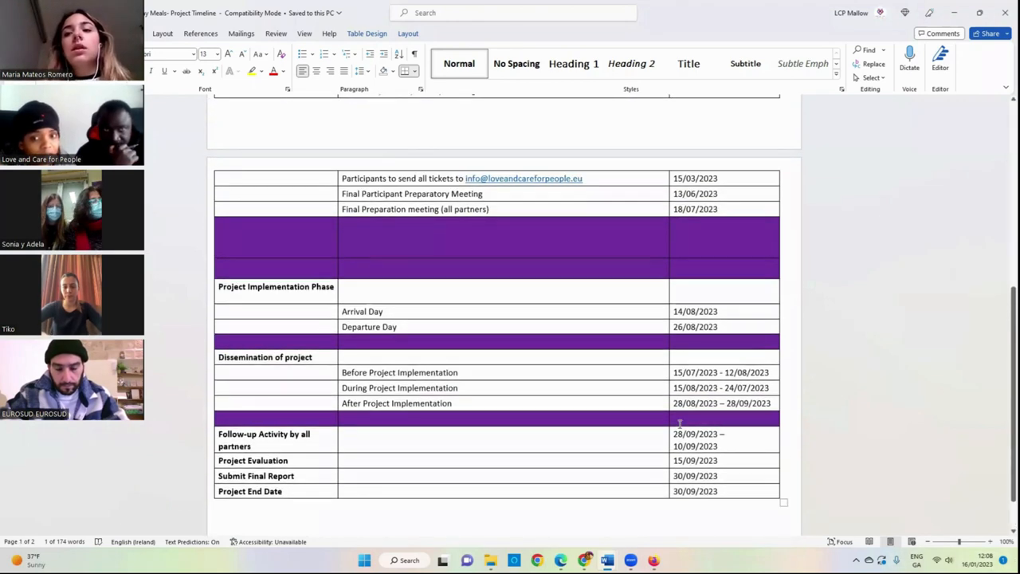
scroll(up, 3)
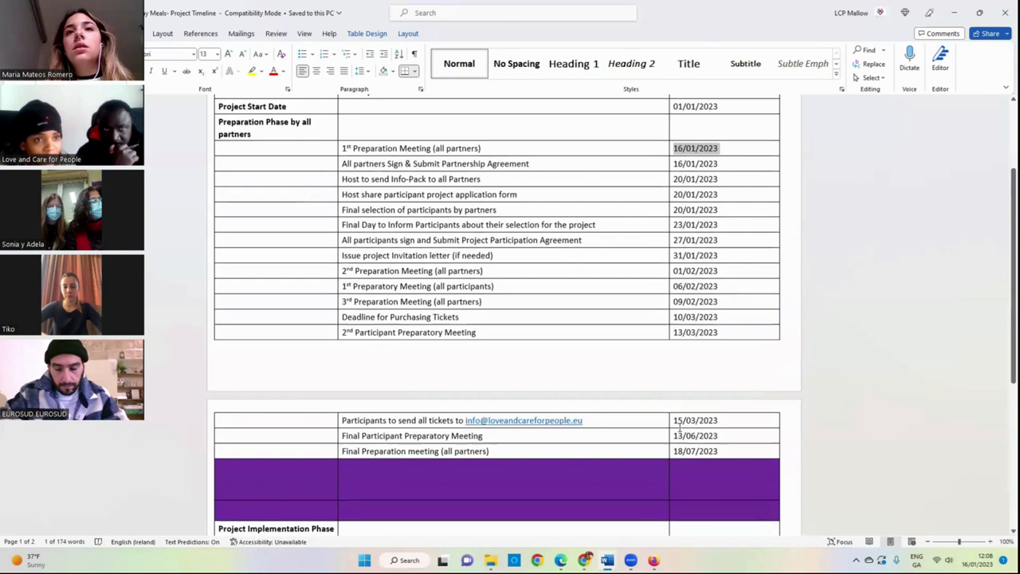
scroll(up, 3)
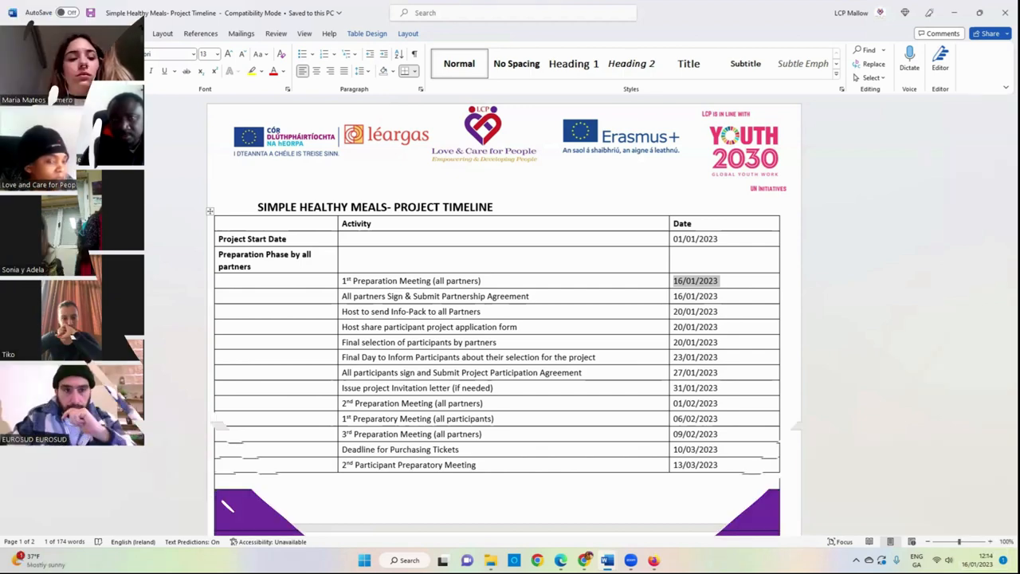
scroll(down, 3)
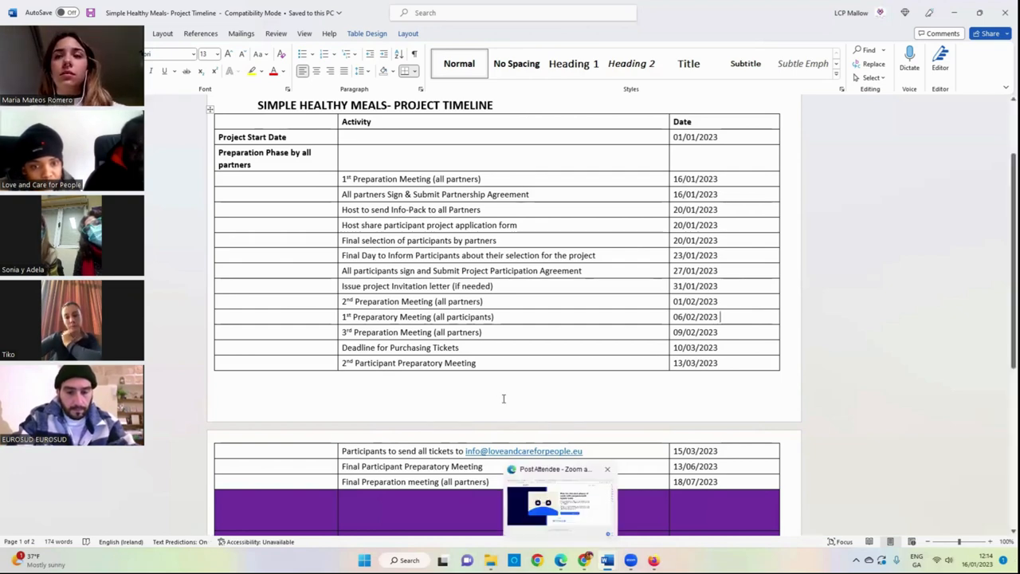
scroll(down, 3)
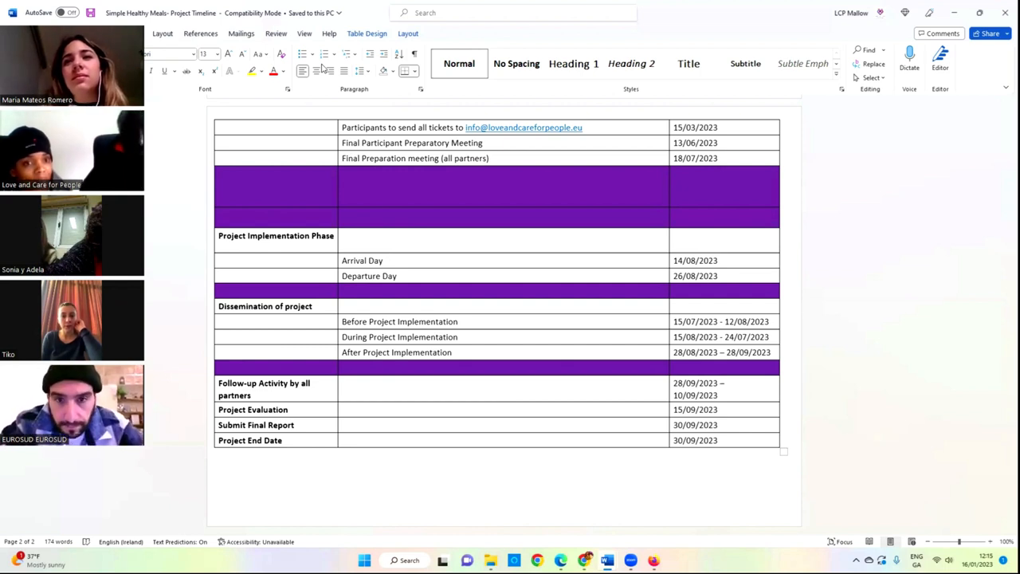
mouse_move(539, 54)
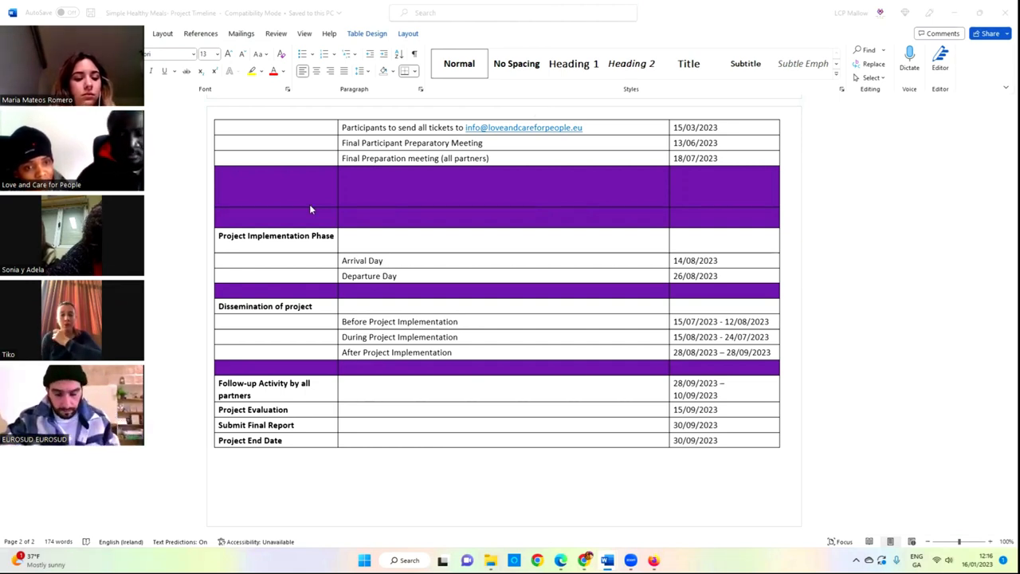
mouse_move(948, 140)
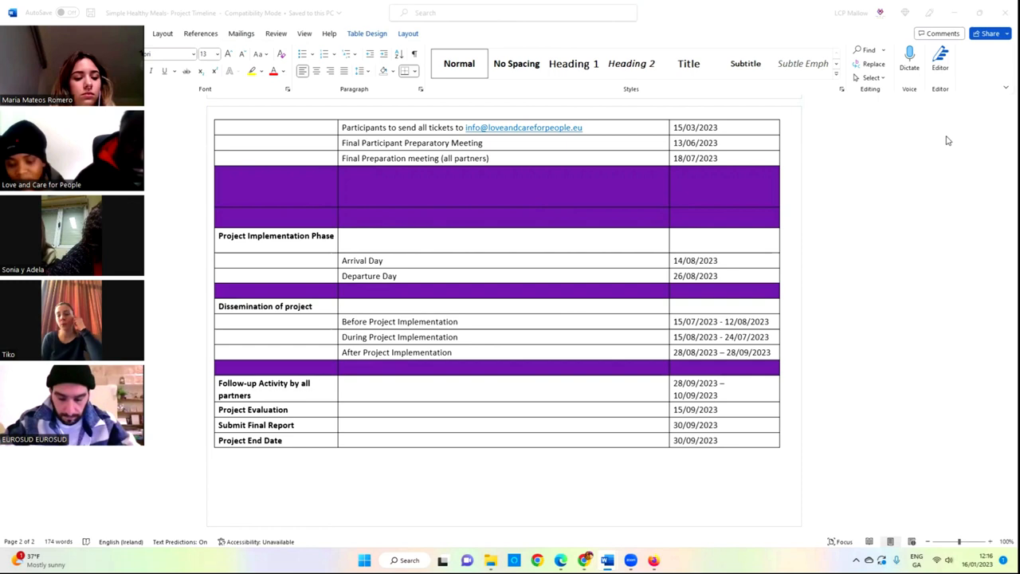